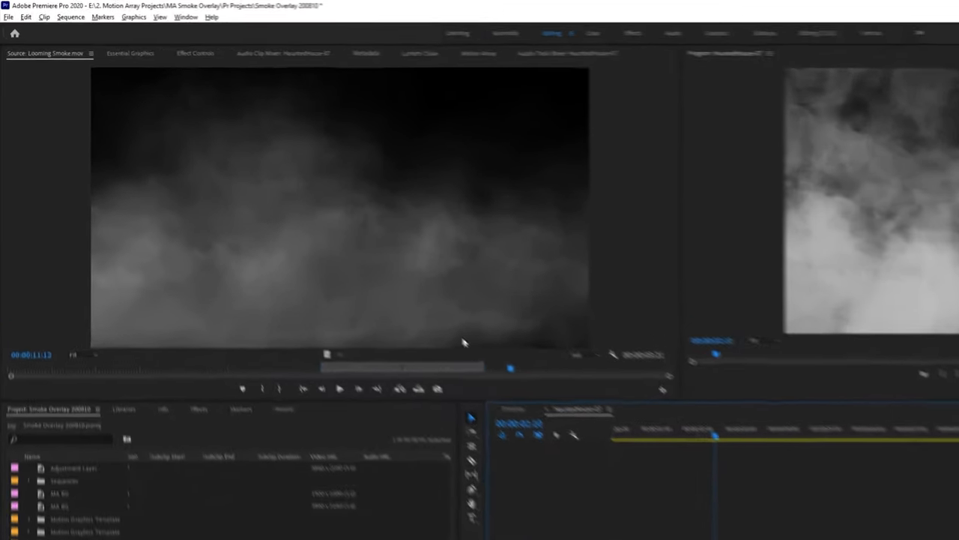
# - Open the blend and composite mode lists for the smoke and Fog 5 clips, and pick a mode
pyautogui.click(196, 52)
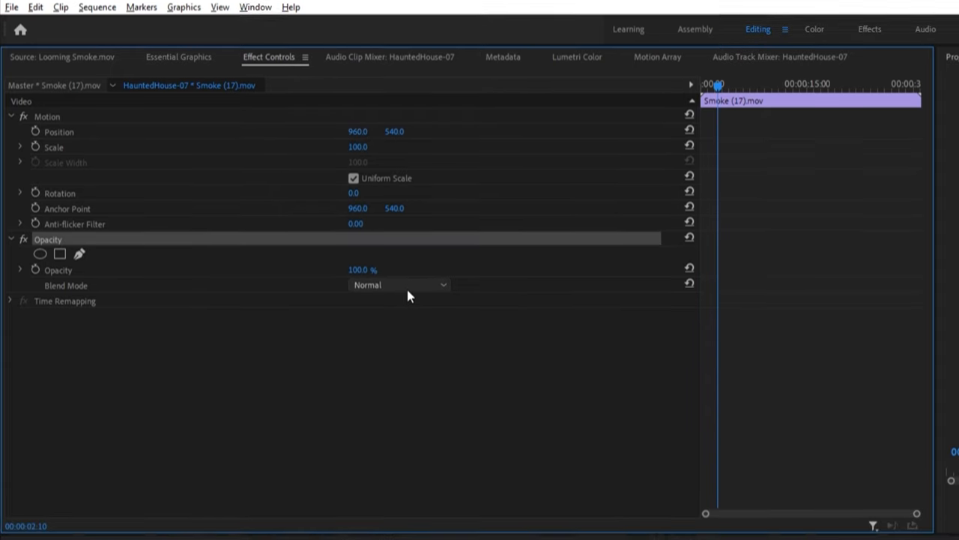
pyautogui.click(399, 284)
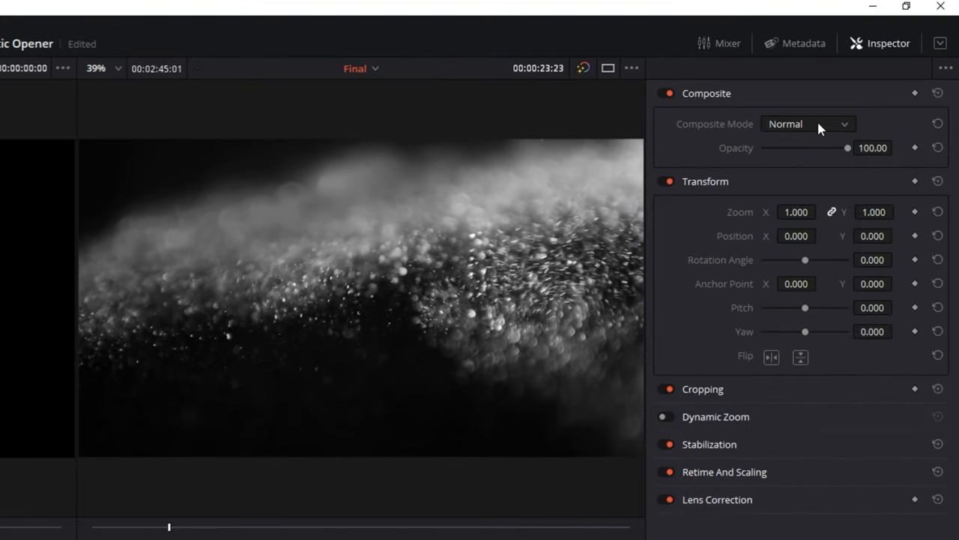
pyautogui.click(808, 124)
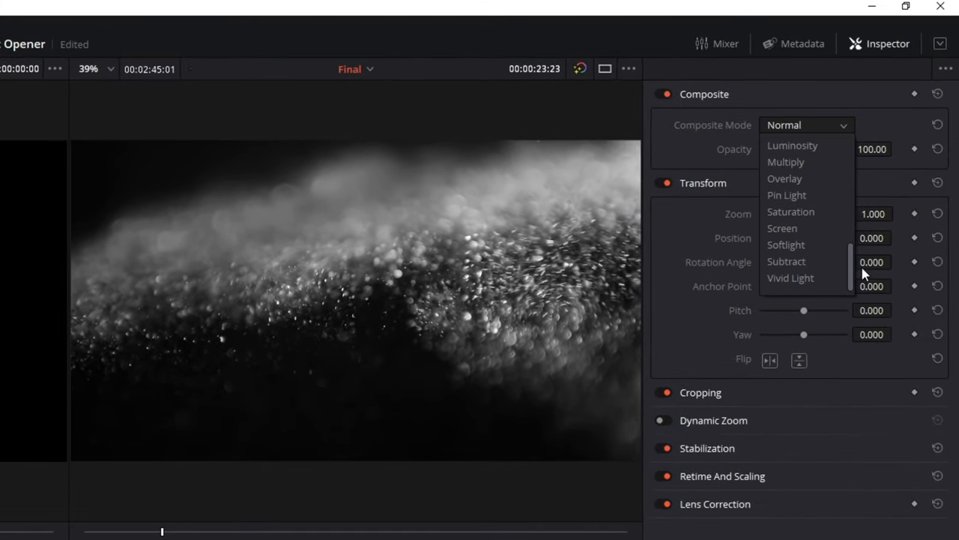
pyautogui.click(782, 228)
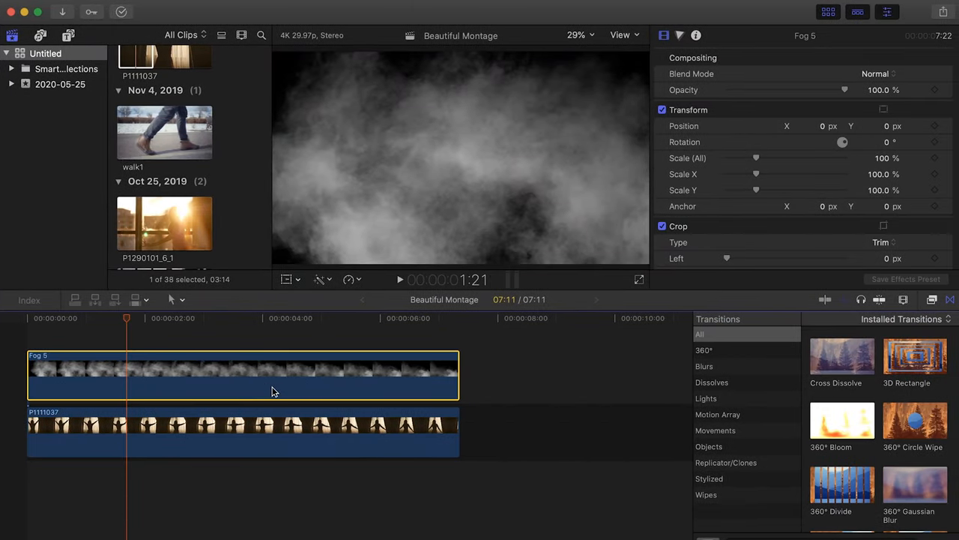
pyautogui.click(877, 74)
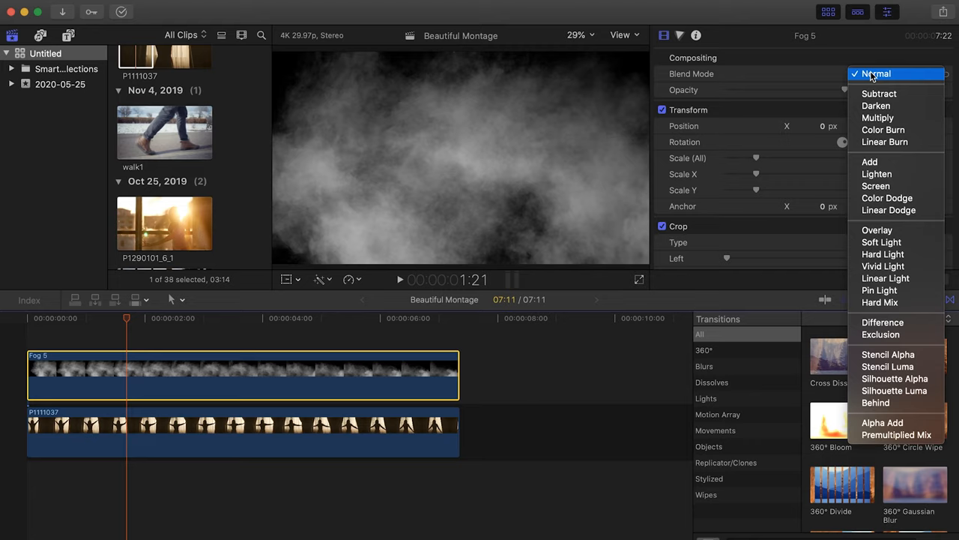
pyautogui.click(876, 186)
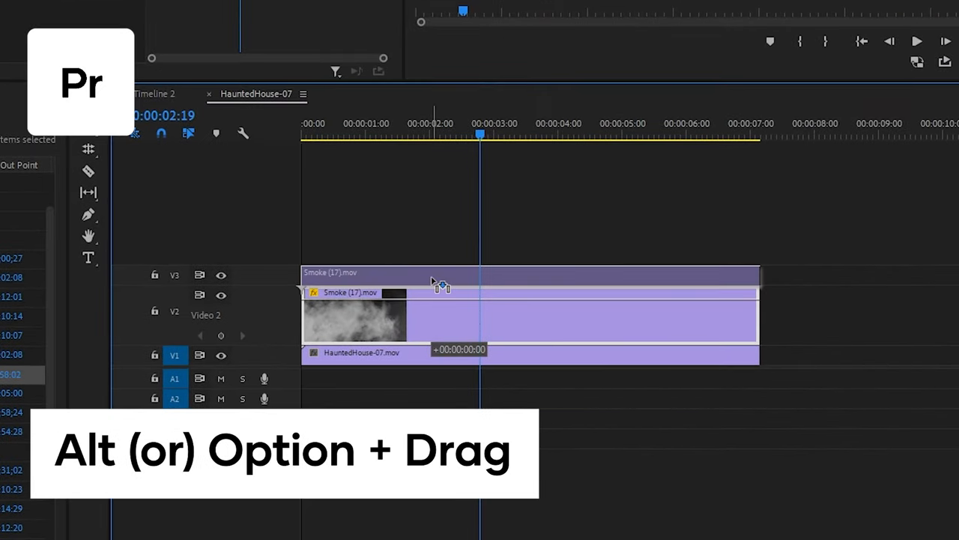
# - Alt-drag Smoke (17).mov from V2 to V3 to make a second copy
pyautogui.moveTo(431, 284); pyautogui.dragTo(408, 229)
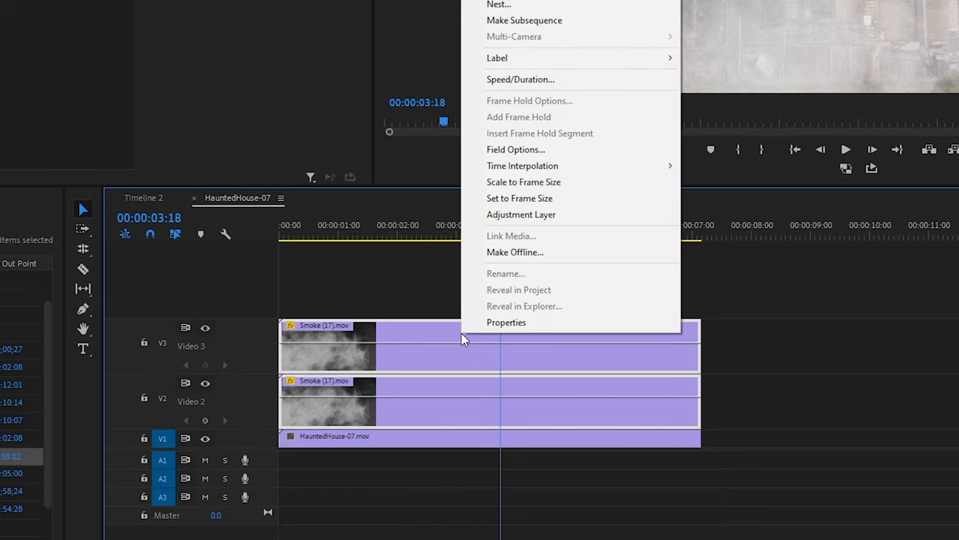
# - Nest both stacked smoke clips as 'Smoke Overlay' and choose a blend mode for it
pyautogui.click(498, 5)
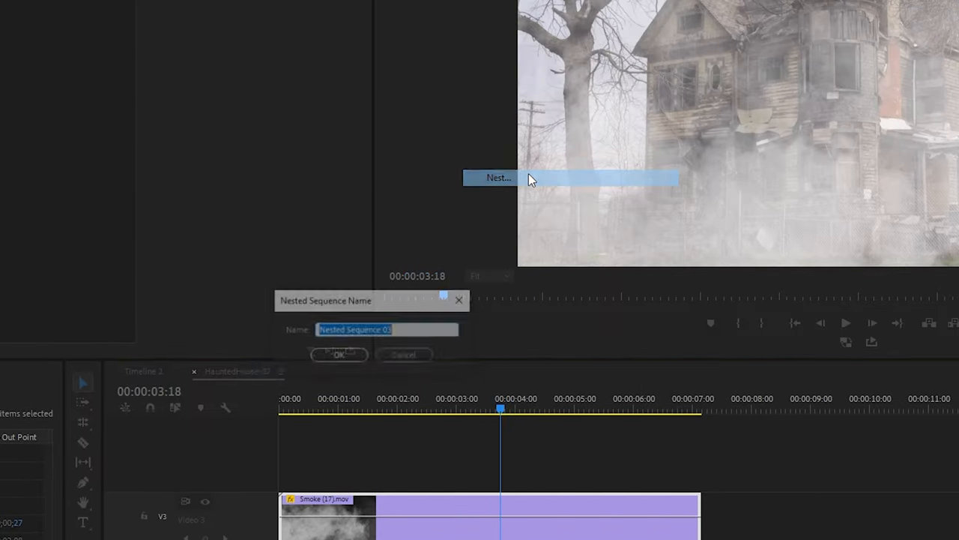
pyautogui.click(338, 355)
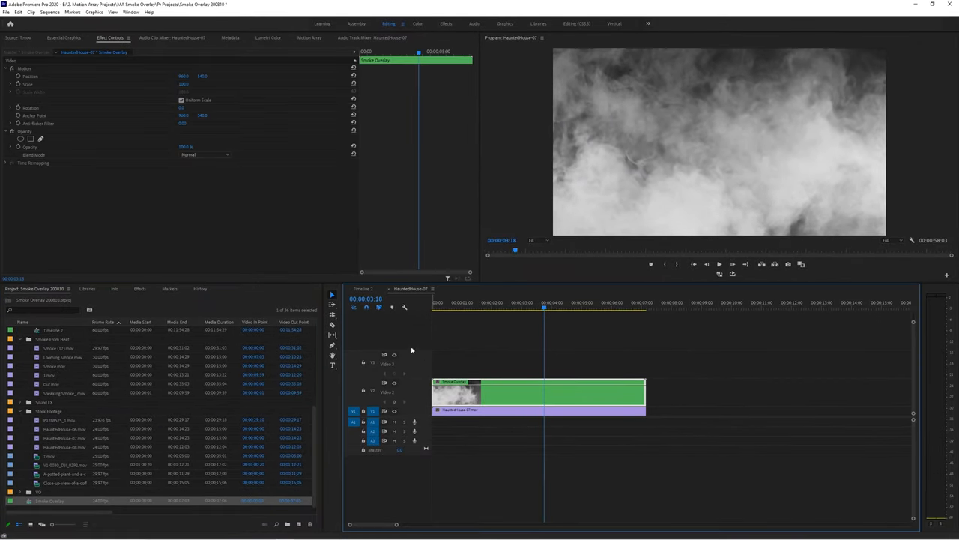
pyautogui.click(206, 155)
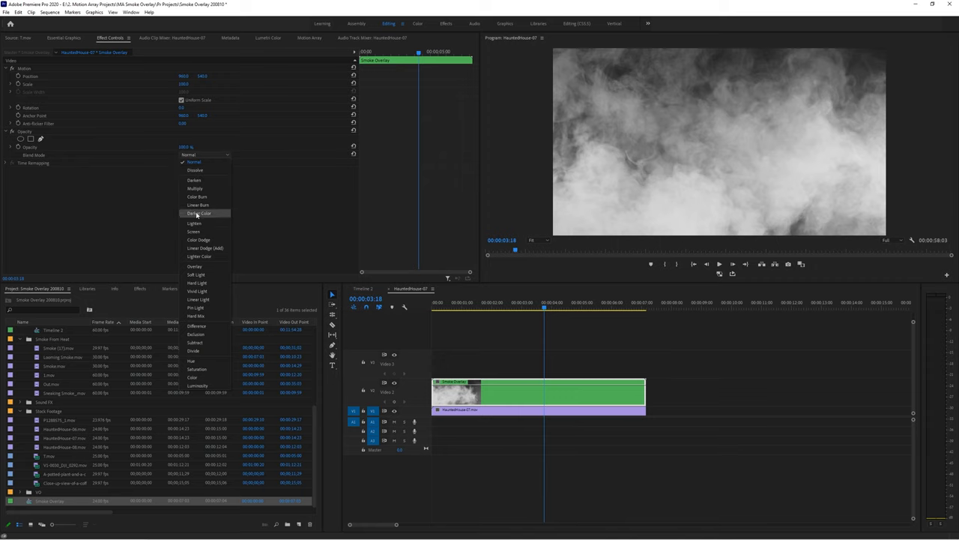
pyautogui.click(193, 231)
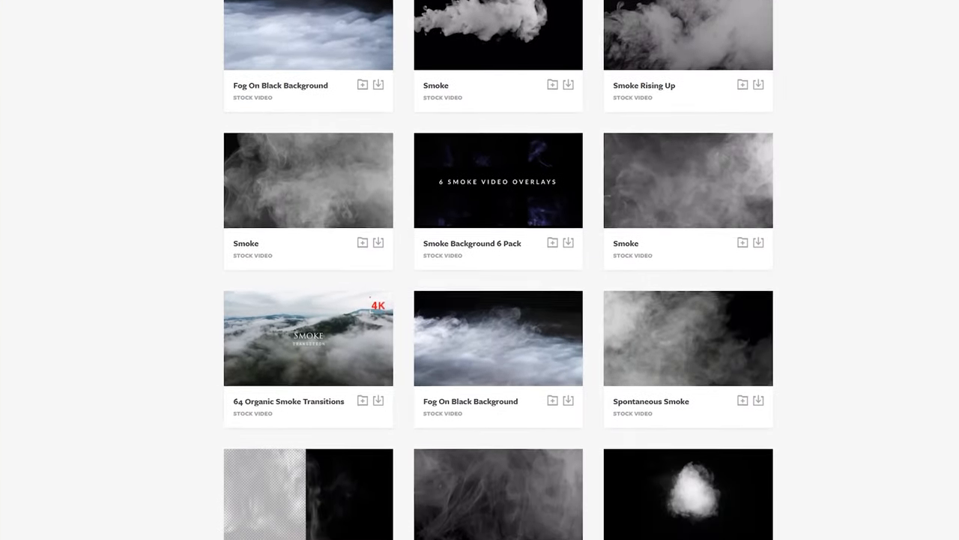
# - Scroll through Motion Array's smoke and fog stock overlay results
pyautogui.scroll(-3)
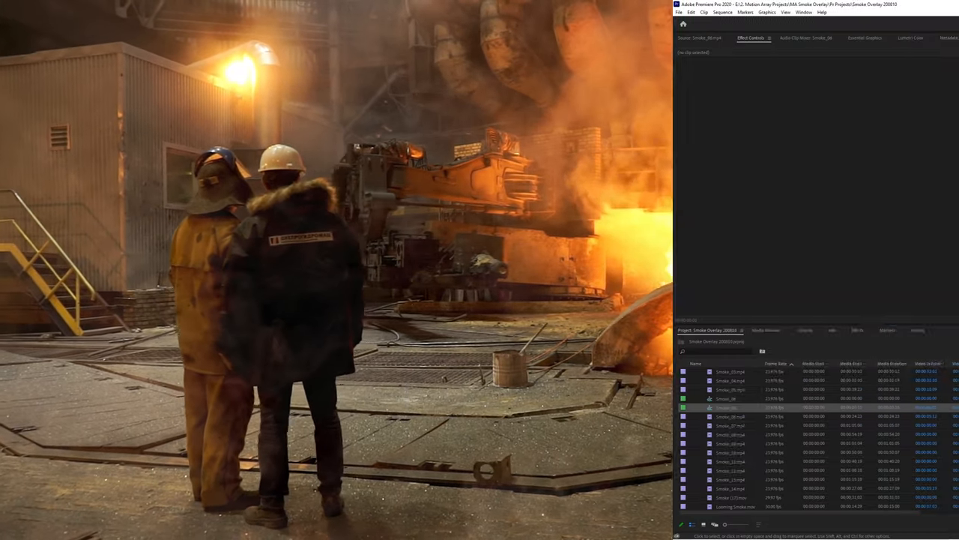
# - Select Smoke_06.mp4 and expand Hue Saturation Curves in Lumetri Color
pyautogui.click(941, 4)
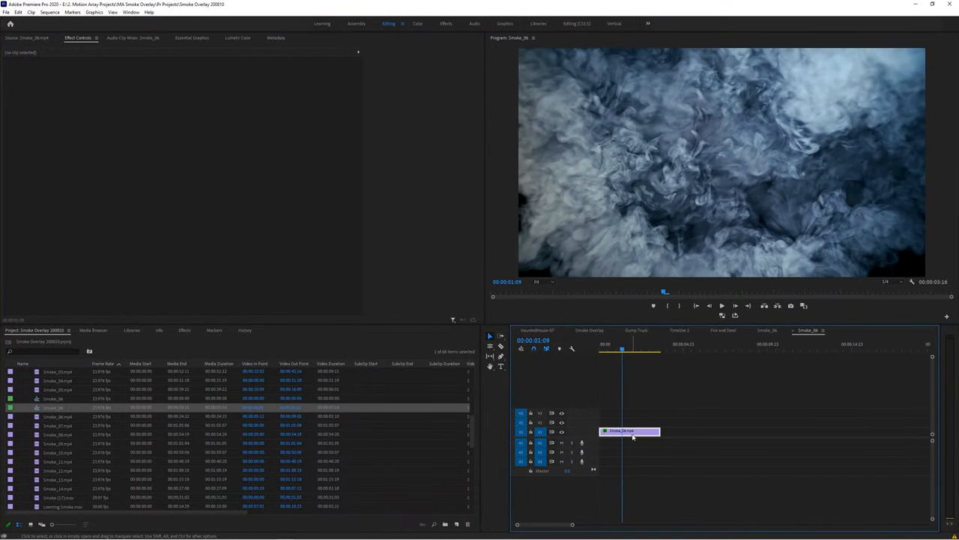
pyautogui.click(238, 38)
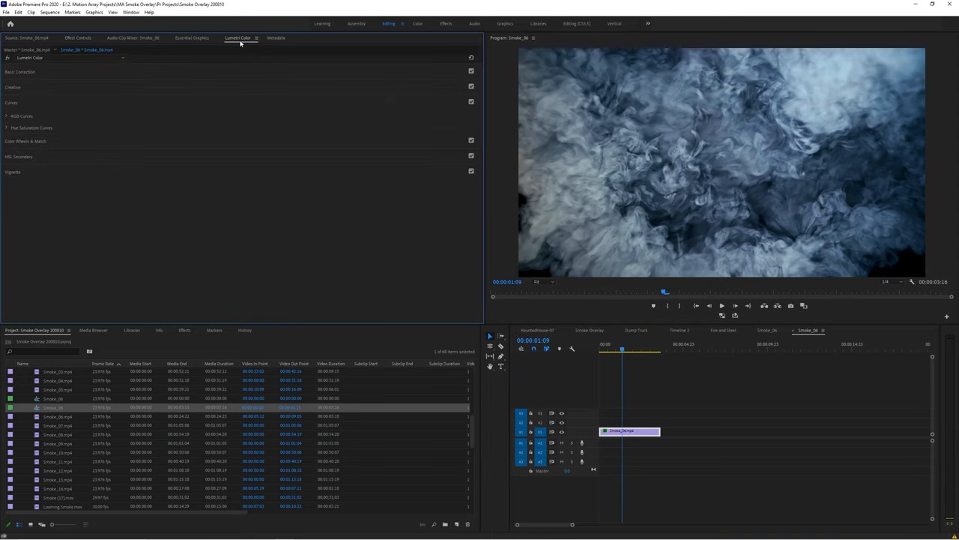
pyautogui.click(31, 128)
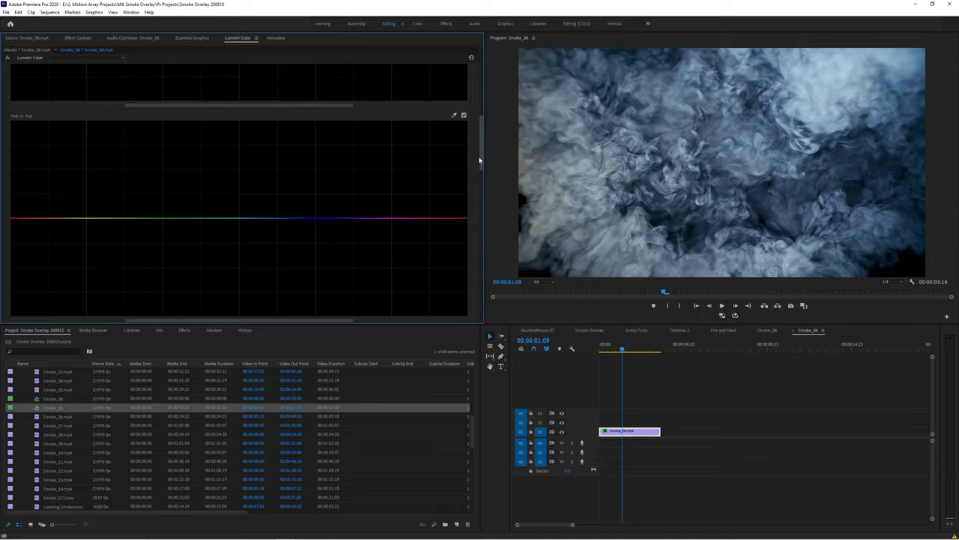
pyautogui.moveTo(237, 219)
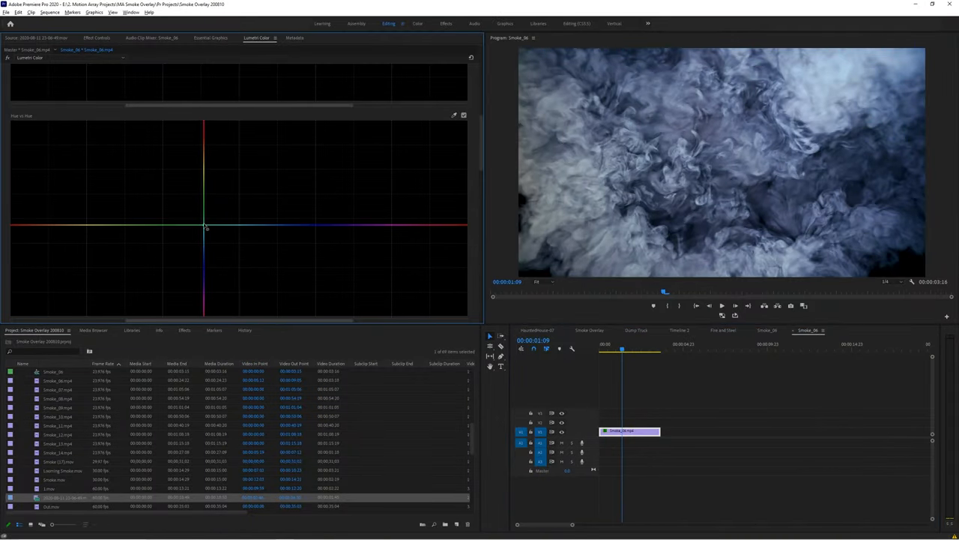
# - Move the Hue vs Hue control point to turn Smoke_06's blue smoke green, then purple
pyautogui.moveTo(204, 226); pyautogui.dragTo(230, 155)
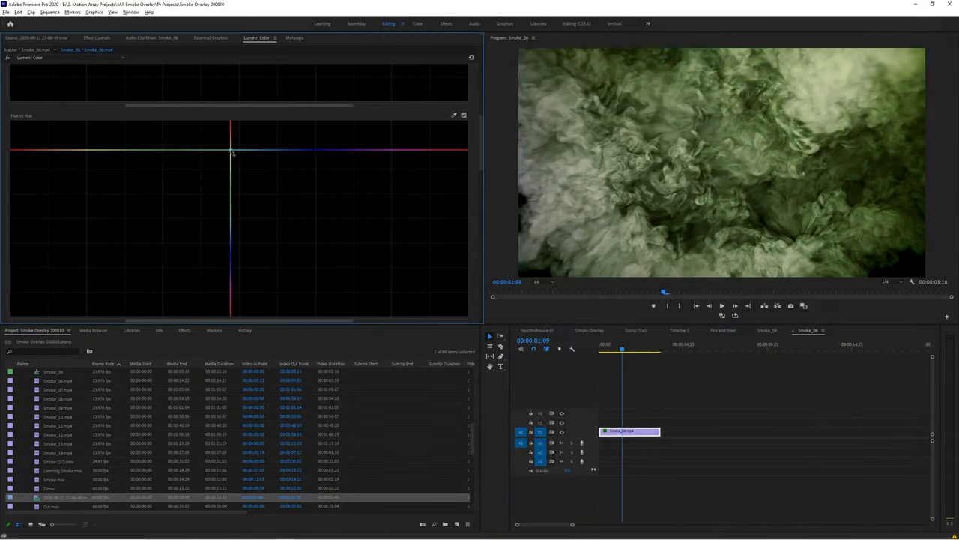
pyautogui.moveTo(231, 154); pyautogui.dragTo(241, 273)
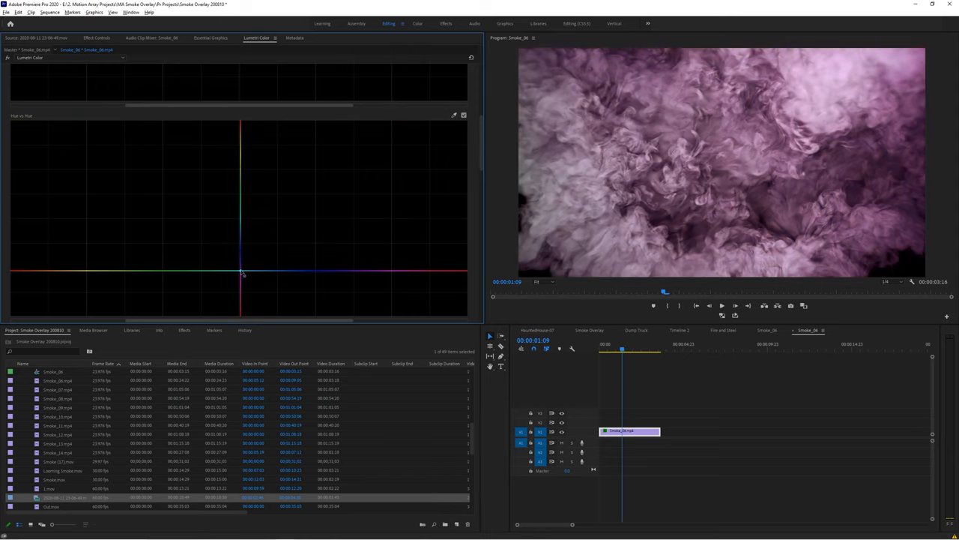
pyautogui.moveTo(243, 274); pyautogui.dragTo(269, 168)
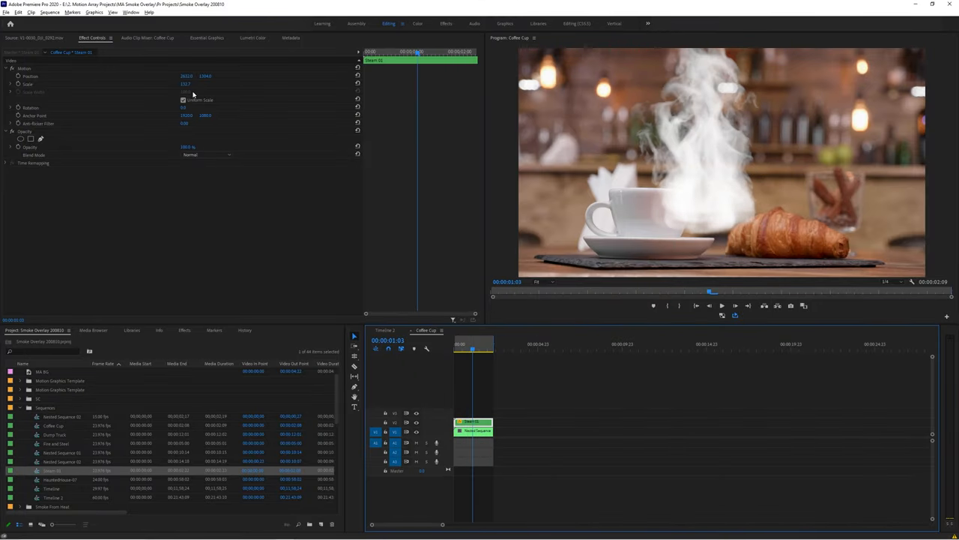
# - Adjust Steam 01's Scale over the nested coffee cup footage in Coffee Cup
pyautogui.click(183, 100)
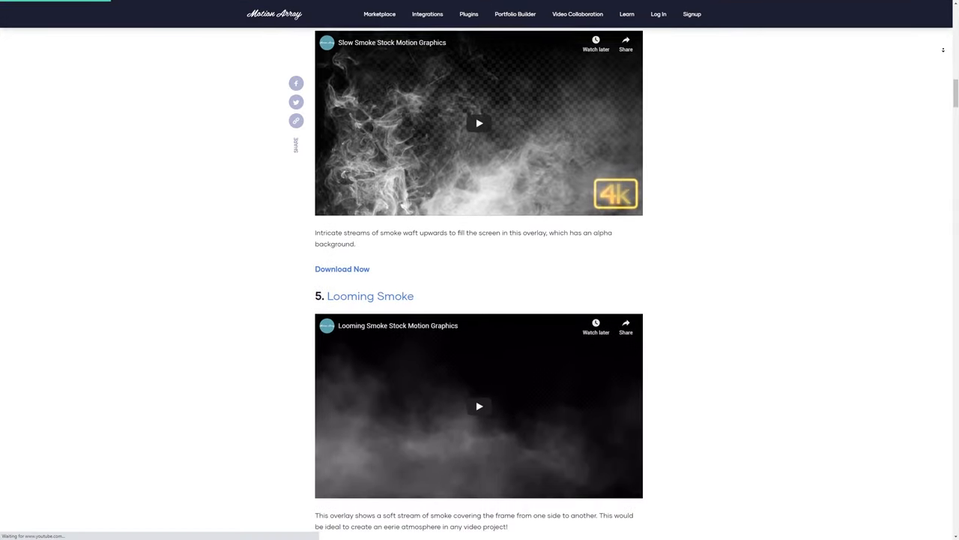
# - Scroll the article from Looming Smoke down to Smoke Impact Pack
pyautogui.scroll(-3)
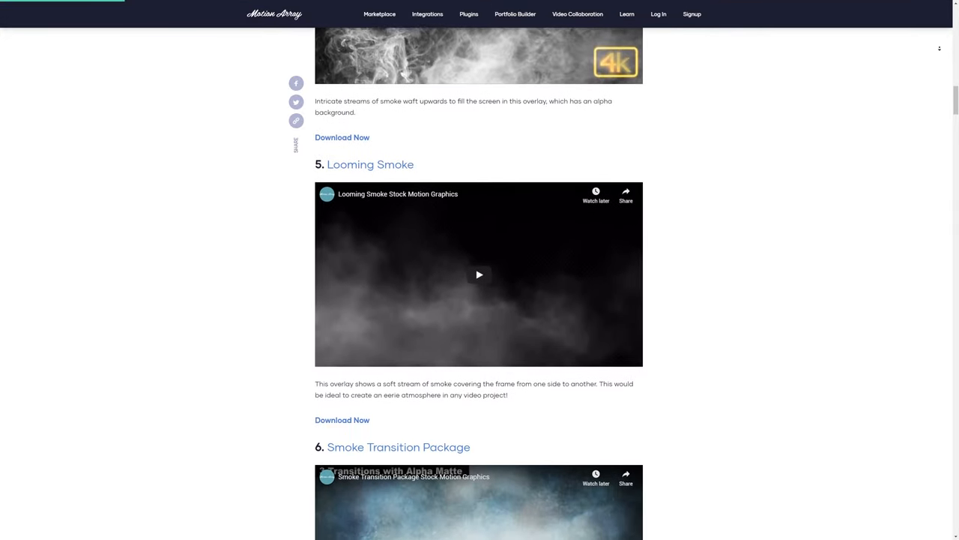
pyautogui.scroll(-3)
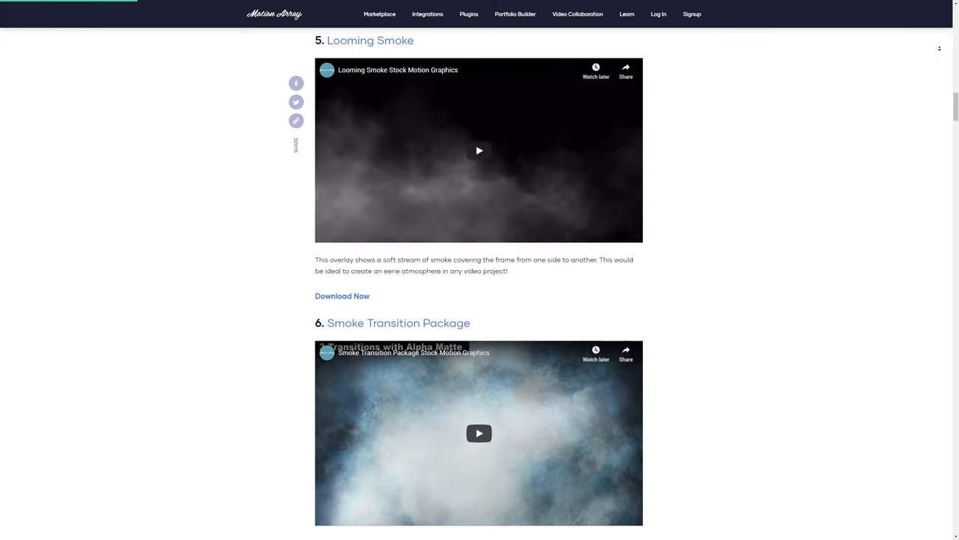
pyautogui.scroll(-3)
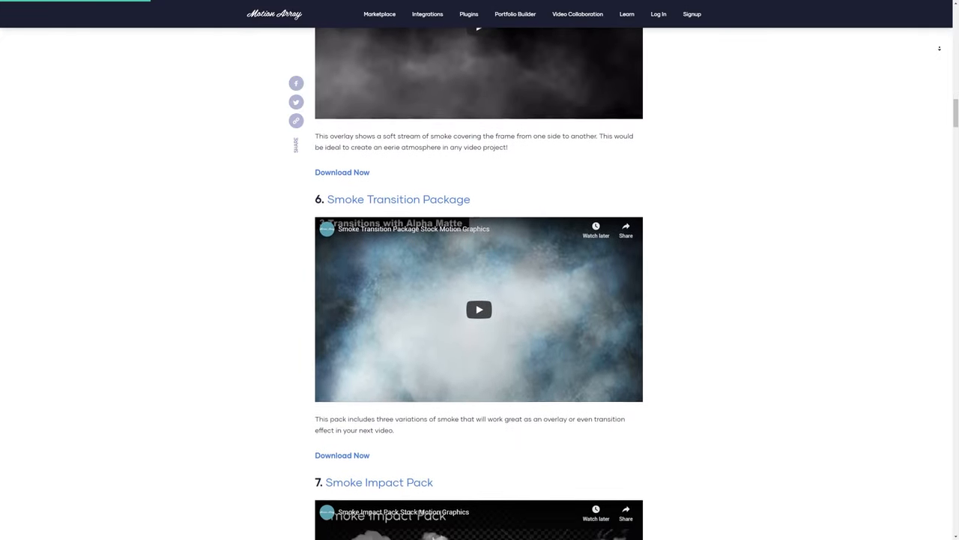
pyautogui.scroll(-3)
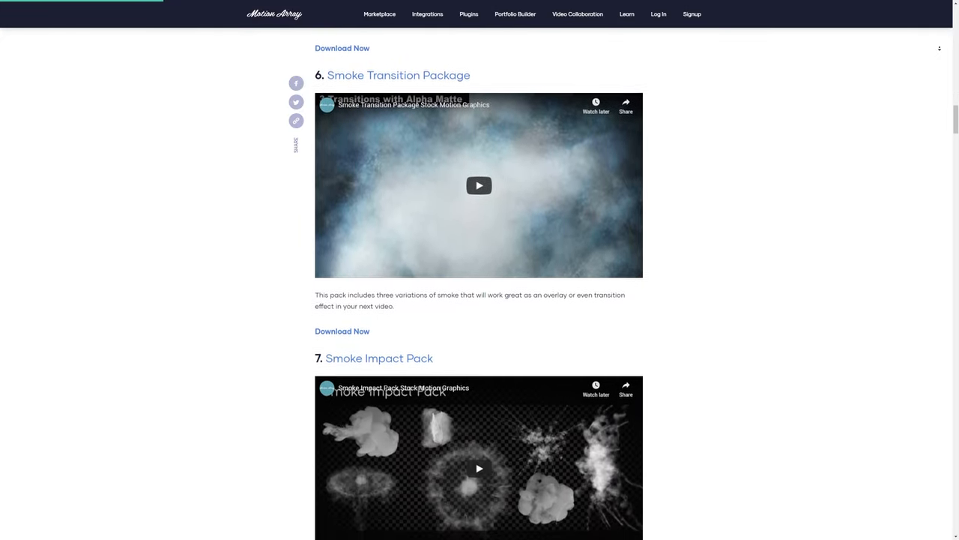